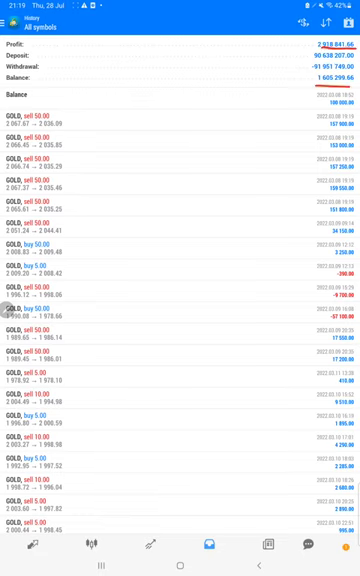
# Scroll the GOLD deals to the later March 2022 trades, then view account statistics
pyautogui.scroll(-3)
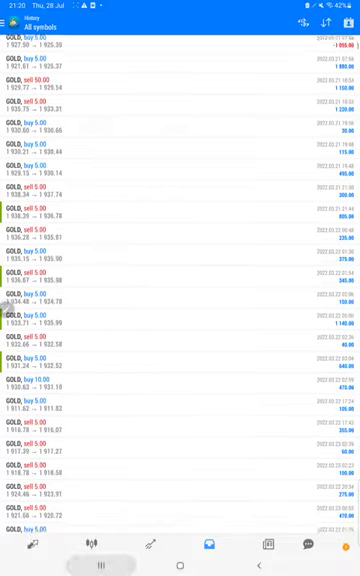
pyautogui.click(108, 567)
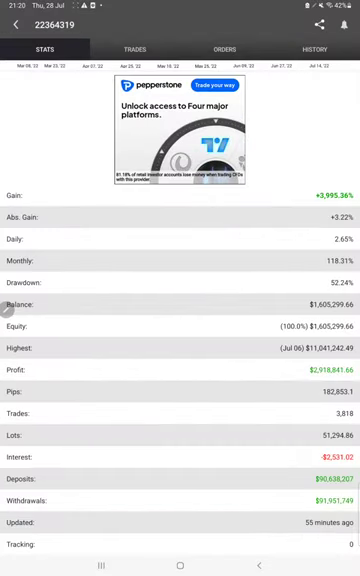
# Scroll the account stats, then check pending orders and the closed GOLD trade history
pyautogui.scroll(3)
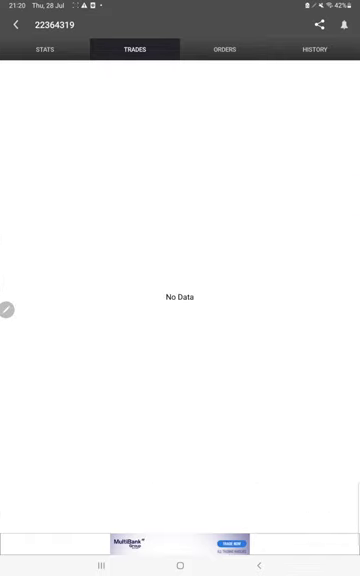
pyautogui.click(228, 50)
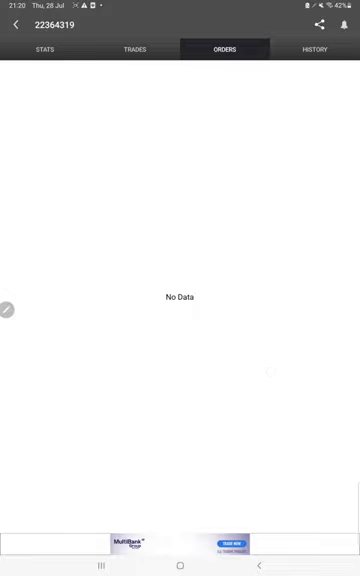
pyautogui.click(315, 50)
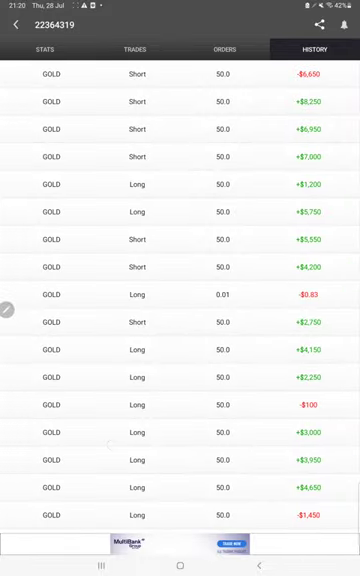
pyautogui.scroll(3)
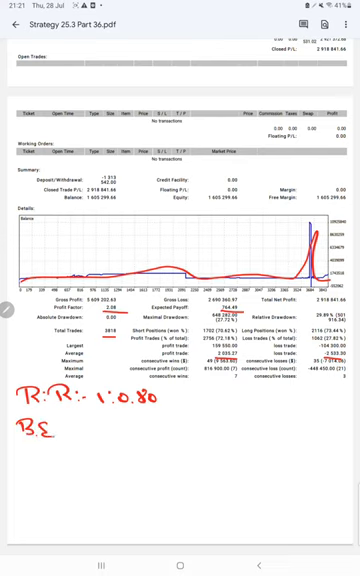
# Write 'B.E.: 55%' and 'Acc: 72%' under the R:R 1:0.80 note
pyautogui.write('55%')
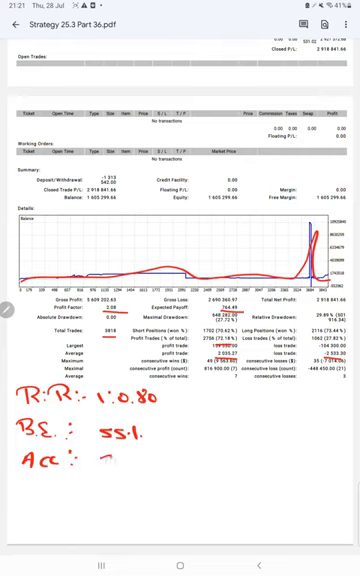
pyautogui.write('72.1')
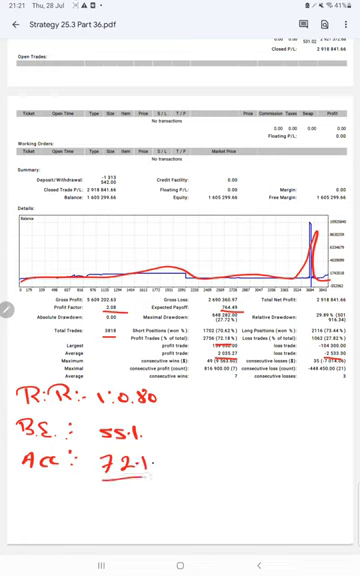